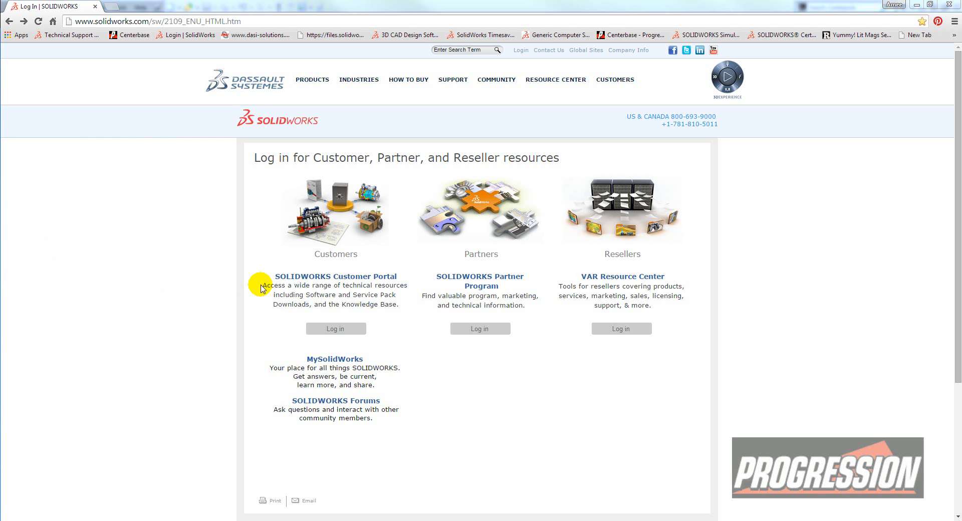
Sign in to the Customer Portal with the existing SOLIDWORKS ID password.
{"action": "left_click", "coordinate": [336, 329]}
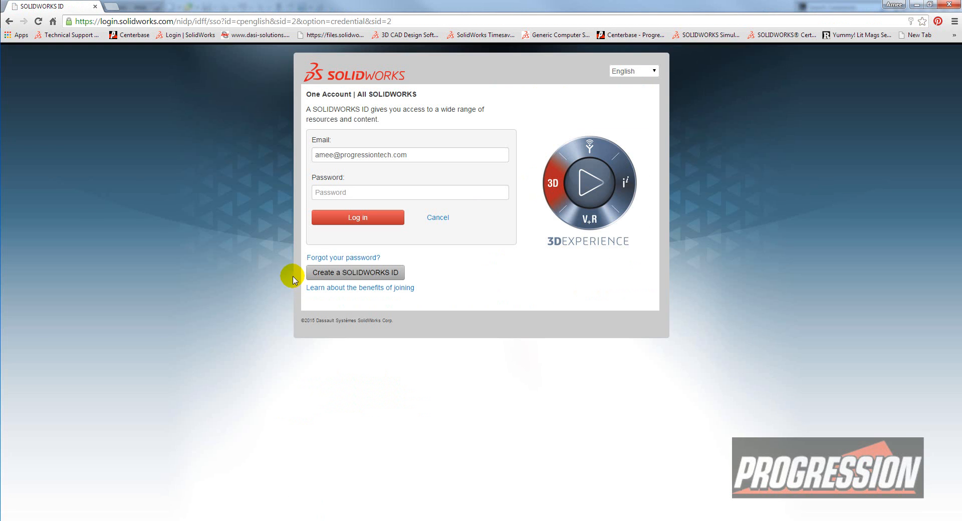
{"action": "left_click", "coordinate": [409, 192]}
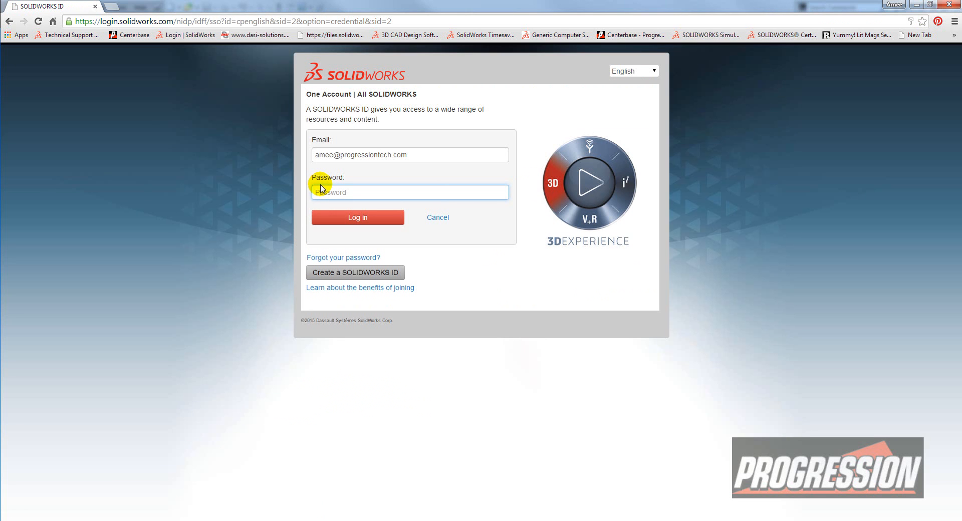
{"action": "type", "text": "password"}
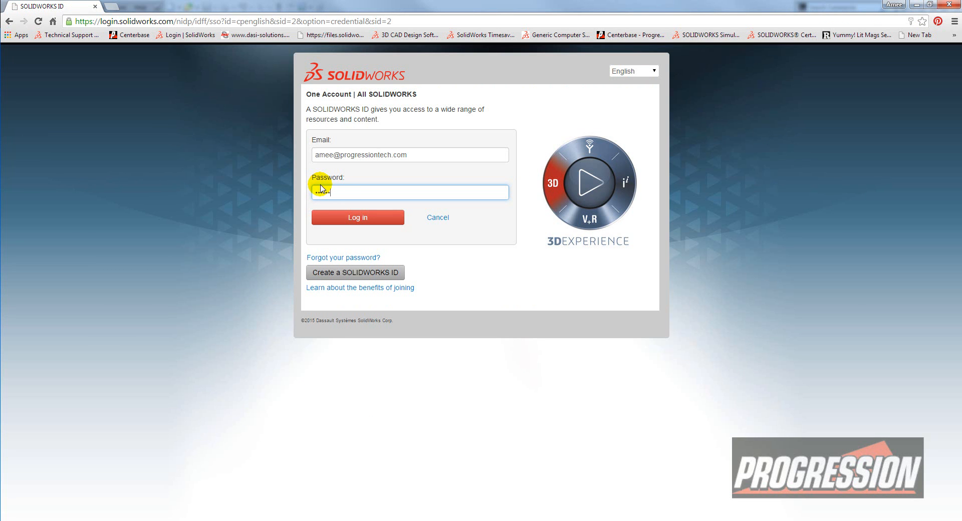
{"action": "left_click", "coordinate": [357, 218]}
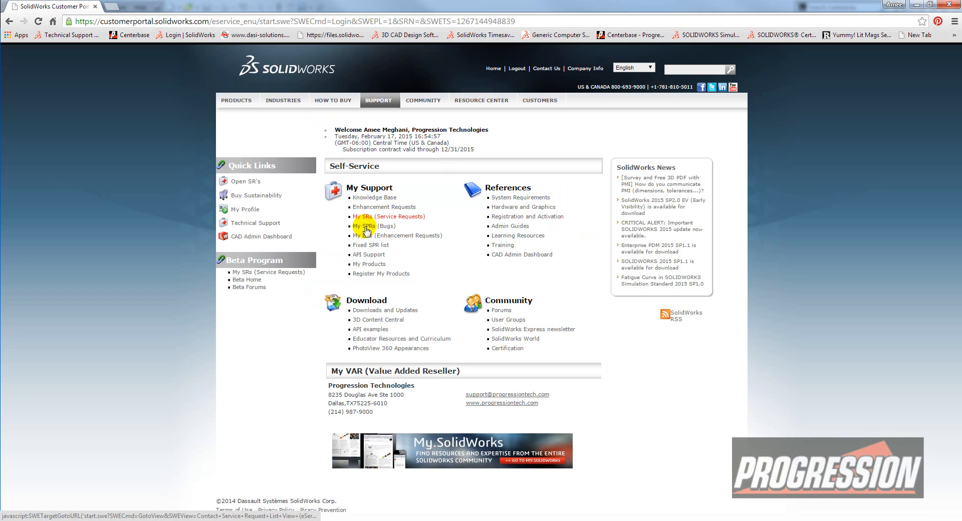
{"action": "mouse_move", "coordinate": [420, 315]}
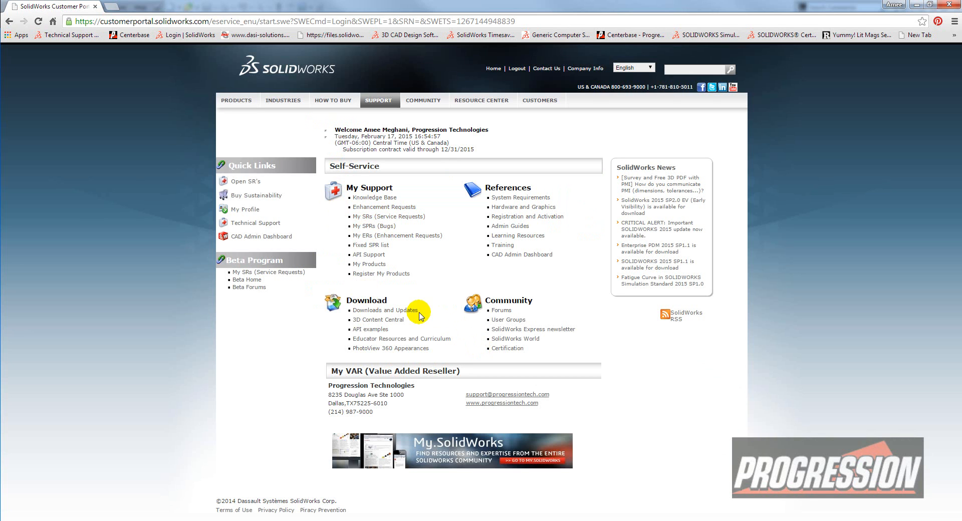
{"action": "mouse_move", "coordinate": [383, 312]}
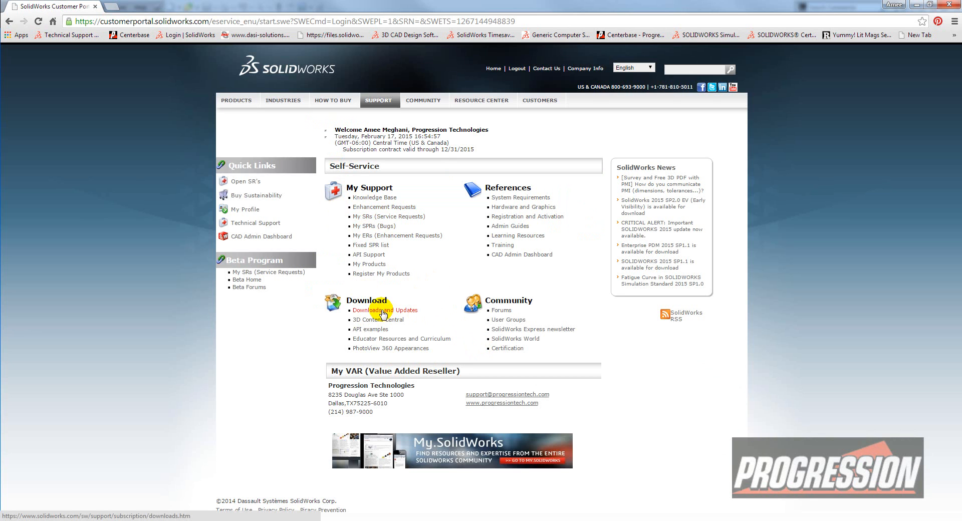
{"action": "mouse_move", "coordinate": [377, 320]}
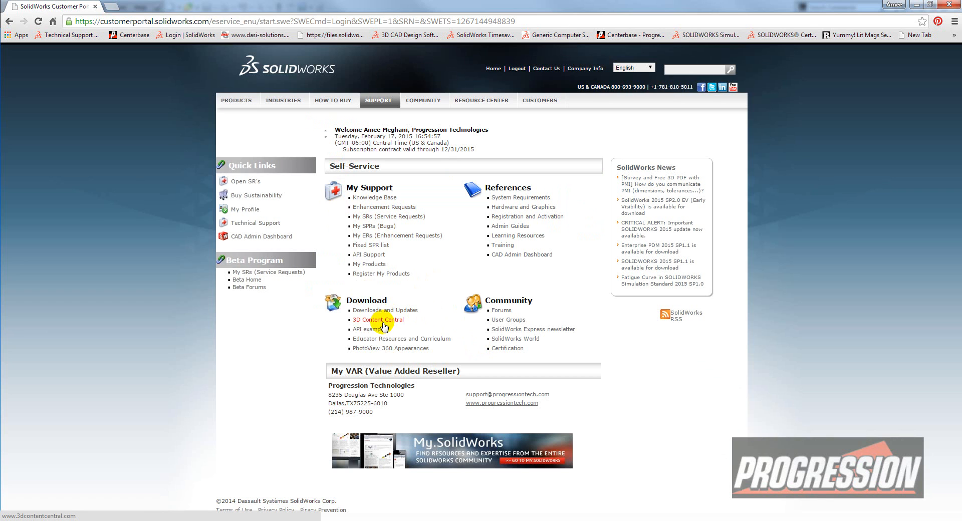
{"action": "mouse_move", "coordinate": [432, 270]}
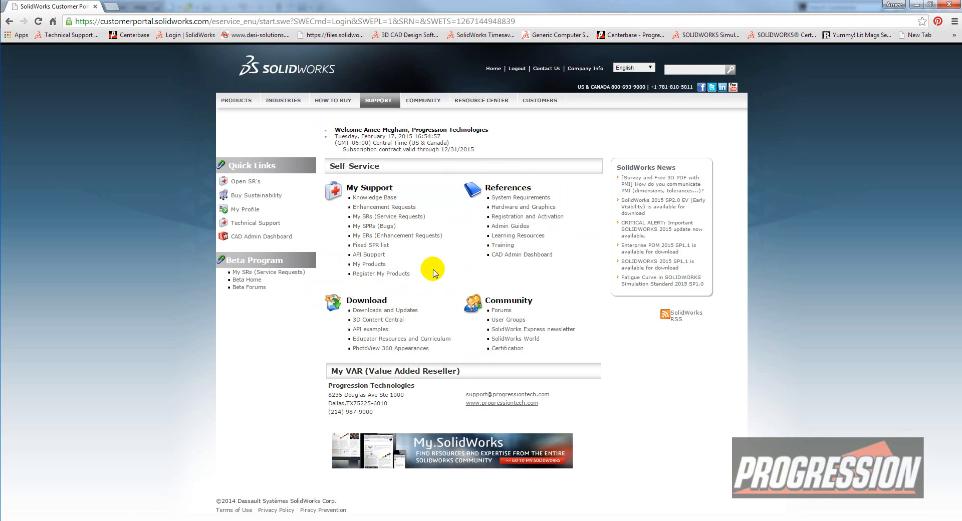
{"action": "mouse_move", "coordinate": [447, 239]}
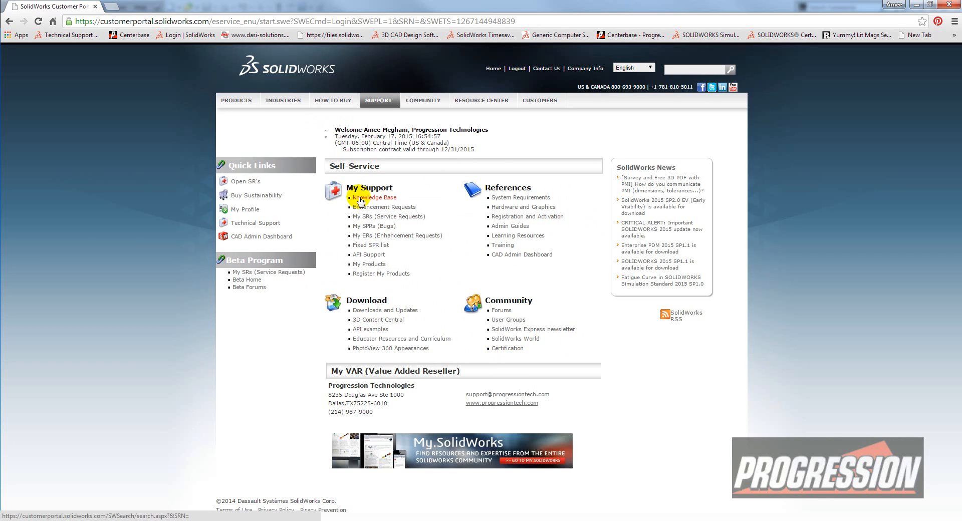
Go to the Knowledge Base under My Support and focus its search box.
{"action": "left_click", "coordinate": [373, 197]}
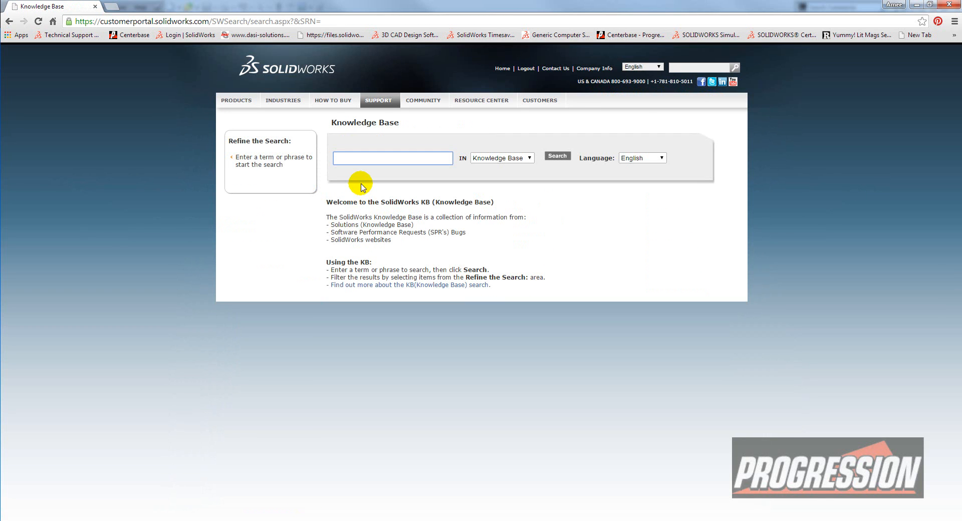
{"action": "left_click", "coordinate": [392, 157]}
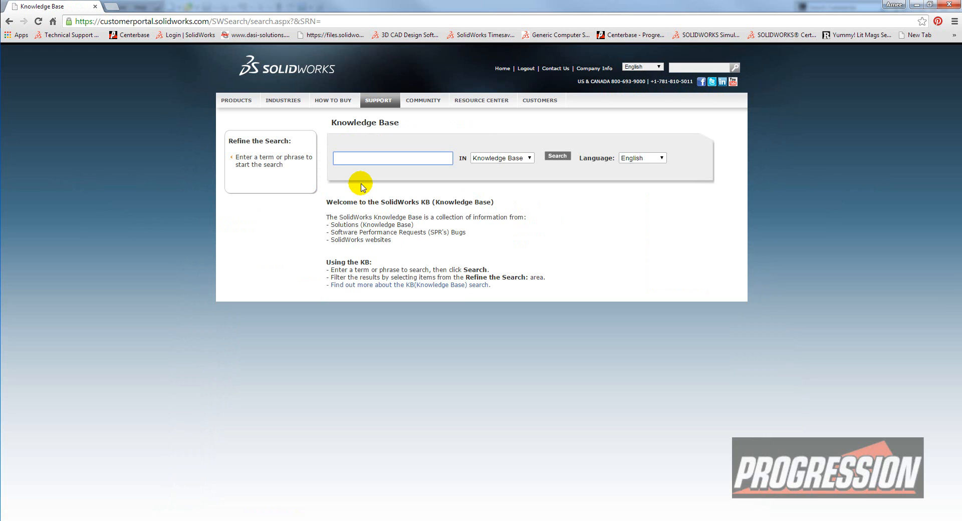
{"action": "left_click", "coordinate": [556, 156]}
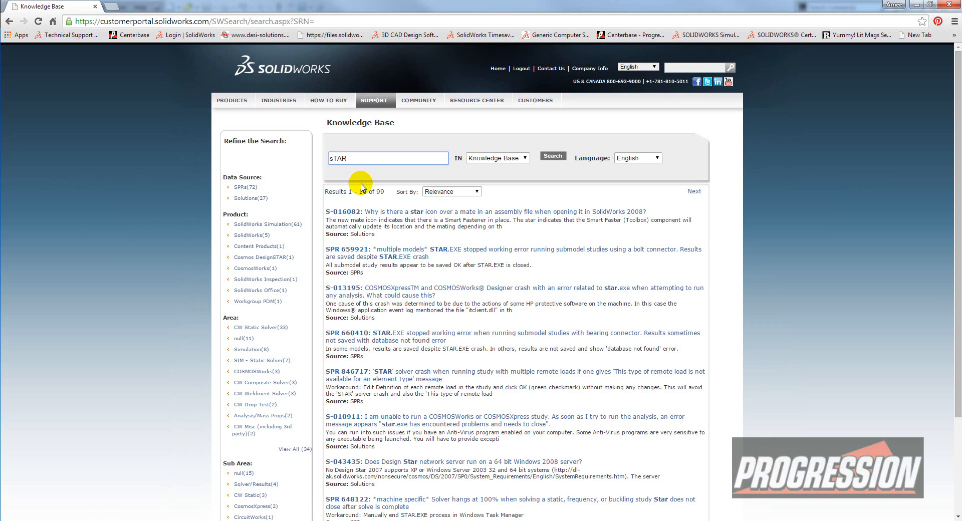
{"action": "mouse_move", "coordinate": [408, 513]}
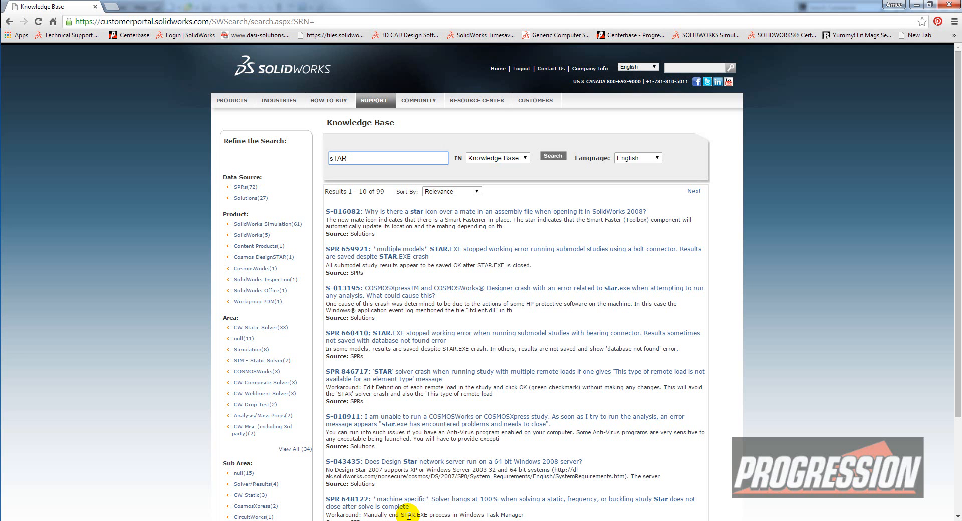
Search the Knowledge Base for star and show the Sort By choices for the 99 results.
{"action": "left_click", "coordinate": [388, 157]}
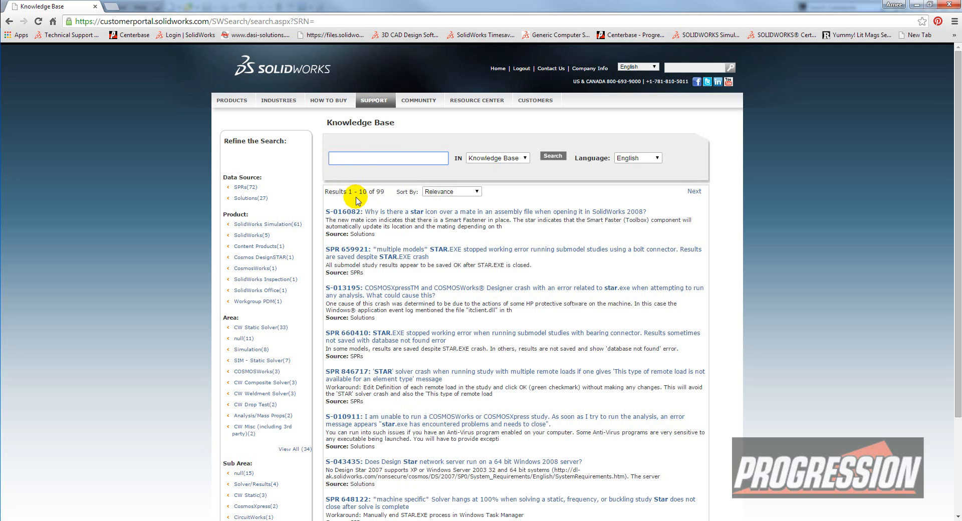
{"action": "left_click", "coordinate": [451, 191]}
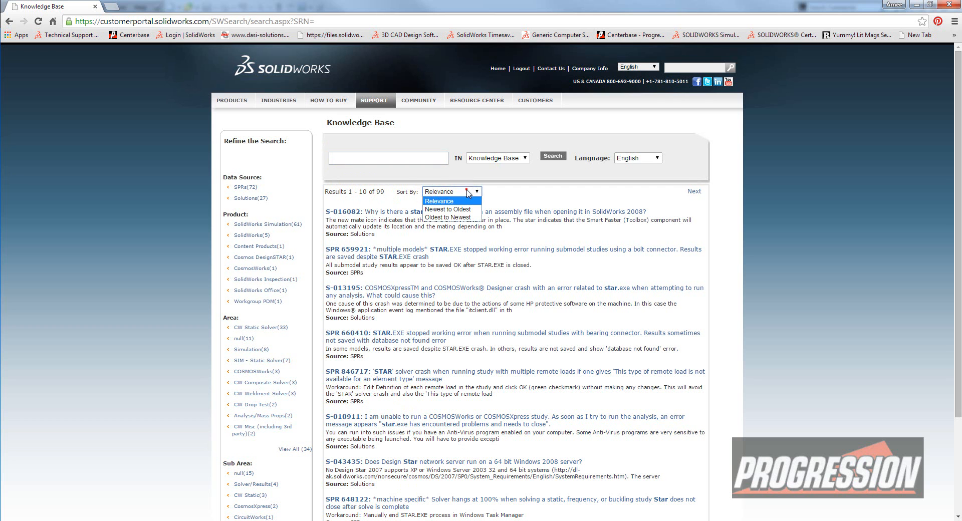